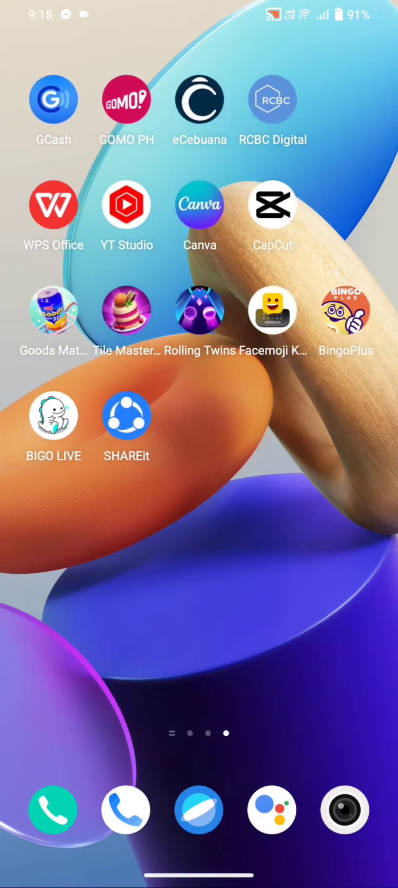
Swipe across the home screen to V-Appstore and open its app info page
{"action": "scroll", "scroll_direction": "right", "scroll_amount": 3}
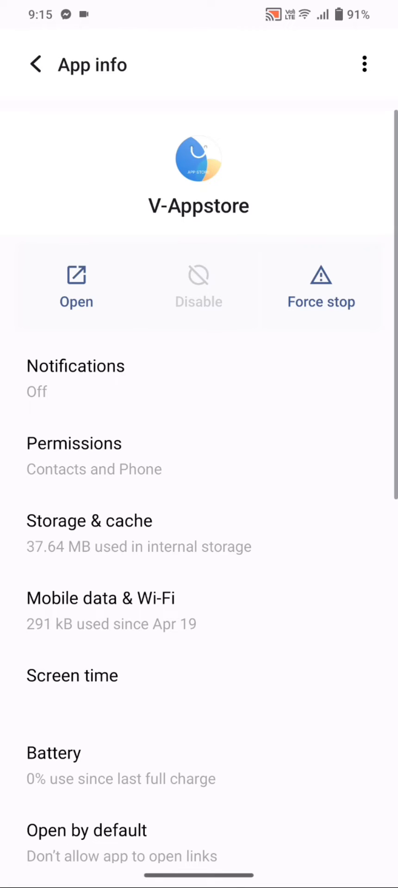
Uninstall V-Appstore's updates from the overflow menu, reducing storage to 40.96 kB
{"action": "left_click", "coordinate": [364, 63]}
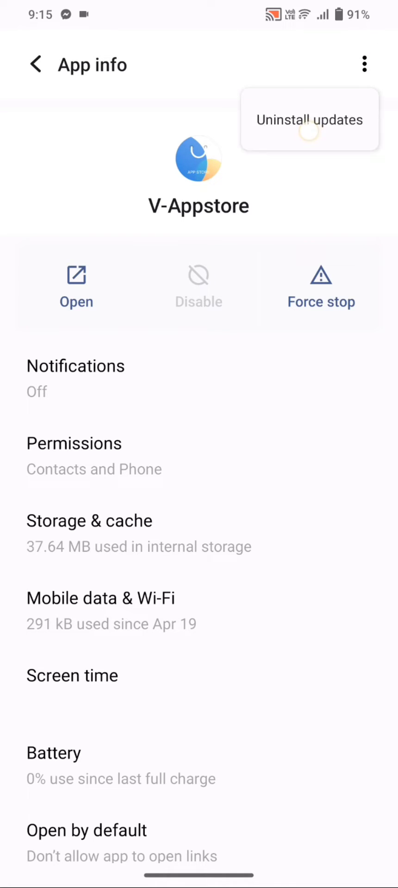
{"action": "left_click", "coordinate": [310, 120]}
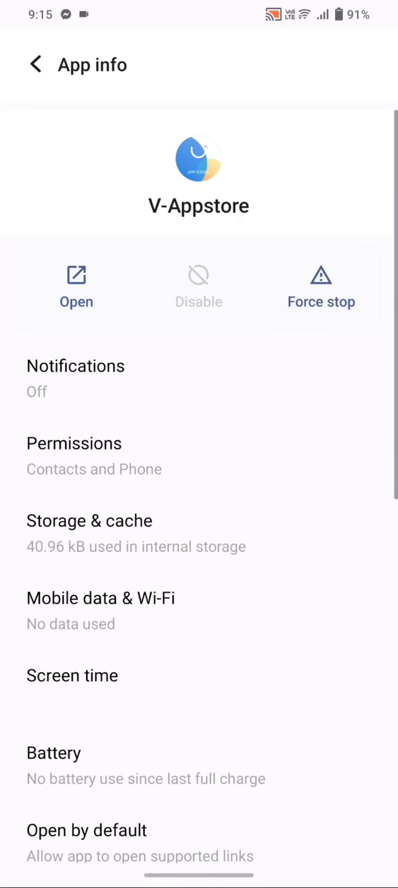
Clear V-Appstore's cache to 0 B in Storage & cache, leaving 446 kB total
{"action": "left_click", "coordinate": [89, 521]}
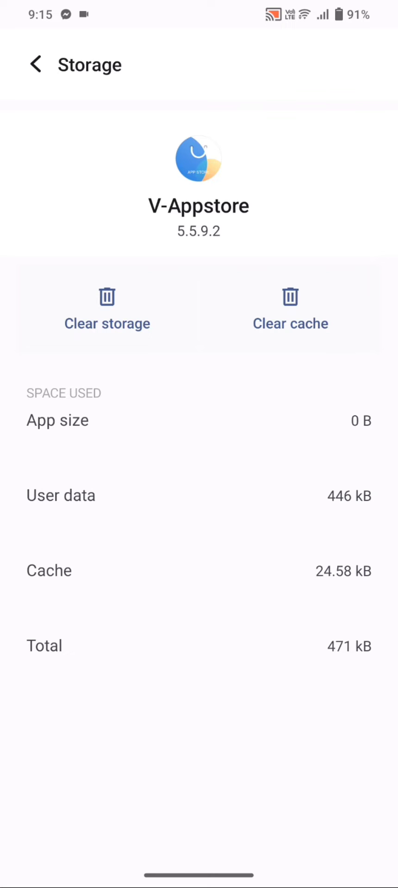
{"action": "left_click", "coordinate": [289, 309]}
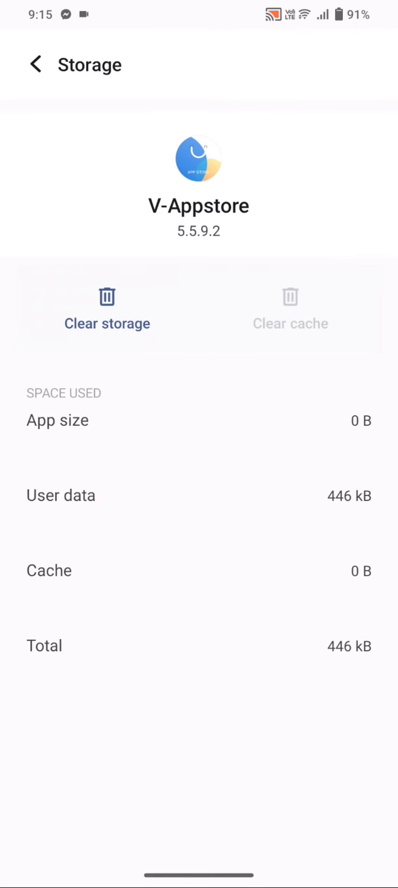
{"action": "left_click", "coordinate": [106, 311]}
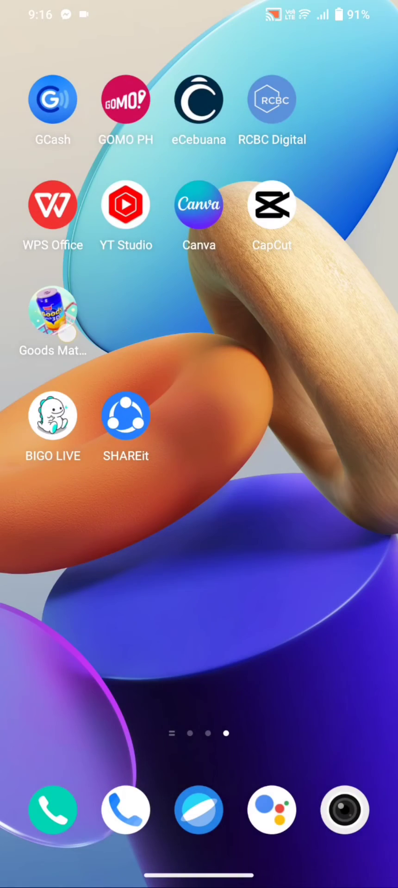
Uninstall the remaining game app from the last home page
{"action": "left_click", "coordinate": [53, 315]}
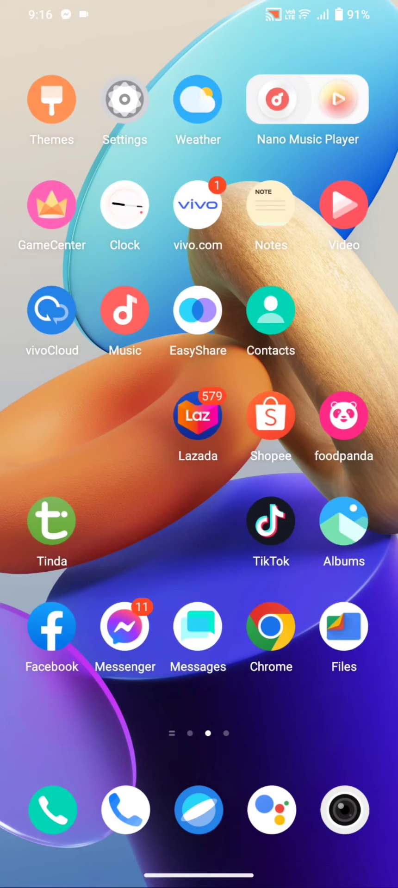
Swipe back to the first home page showing the clock and V-Appstore
{"action": "scroll", "scroll_direction": "right", "scroll_amount": 3}
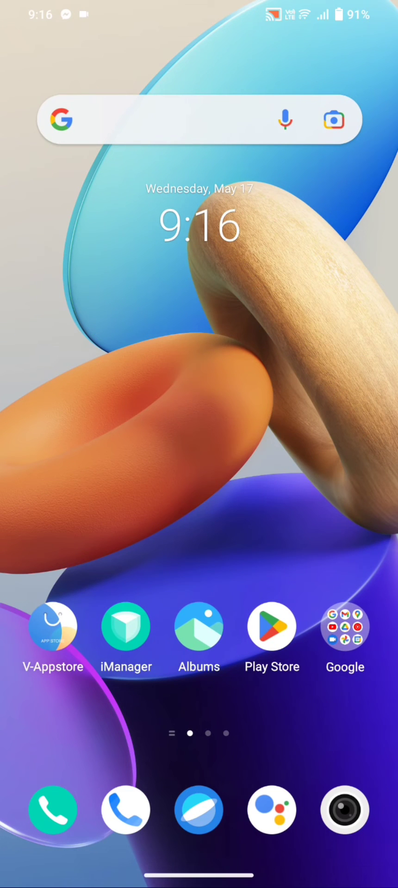